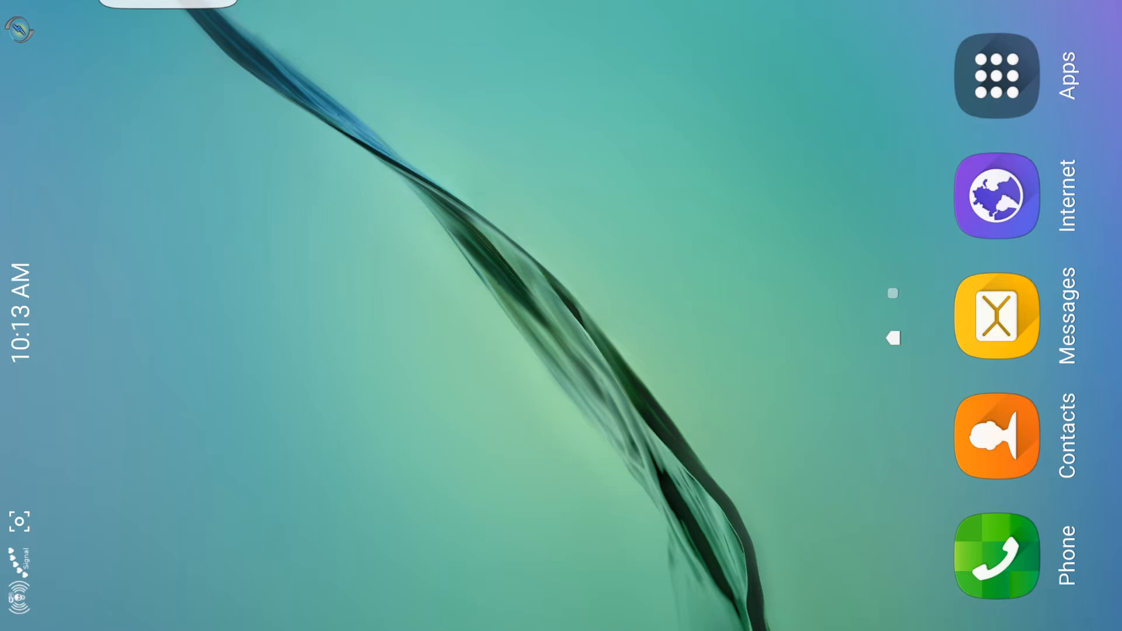
# - Open the app drawer from the Apps icon in the home screen dock
pyautogui.click(996, 76)
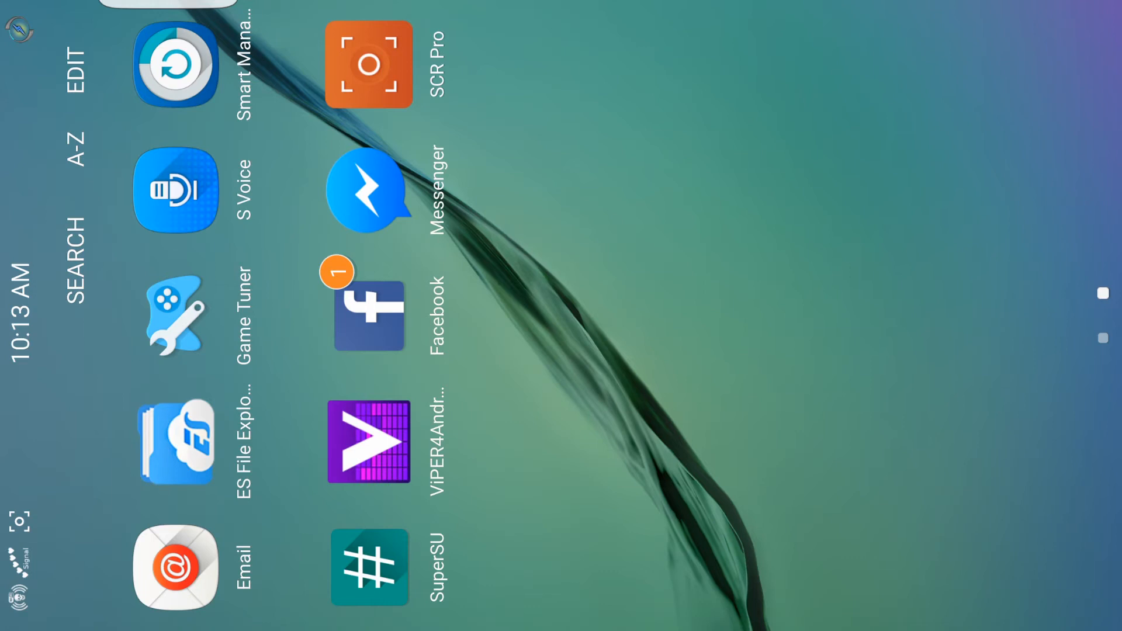
# - Swipe through the app drawer pages to reach 3Minit Battery Settings
pyautogui.hscroll(3)
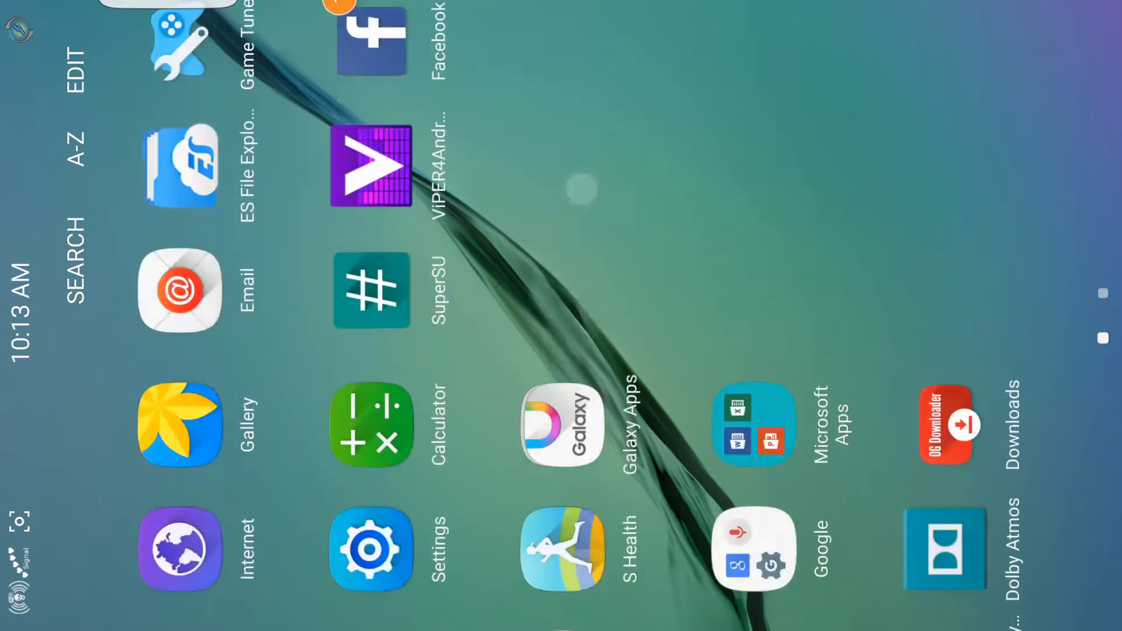
pyautogui.scroll(-3)
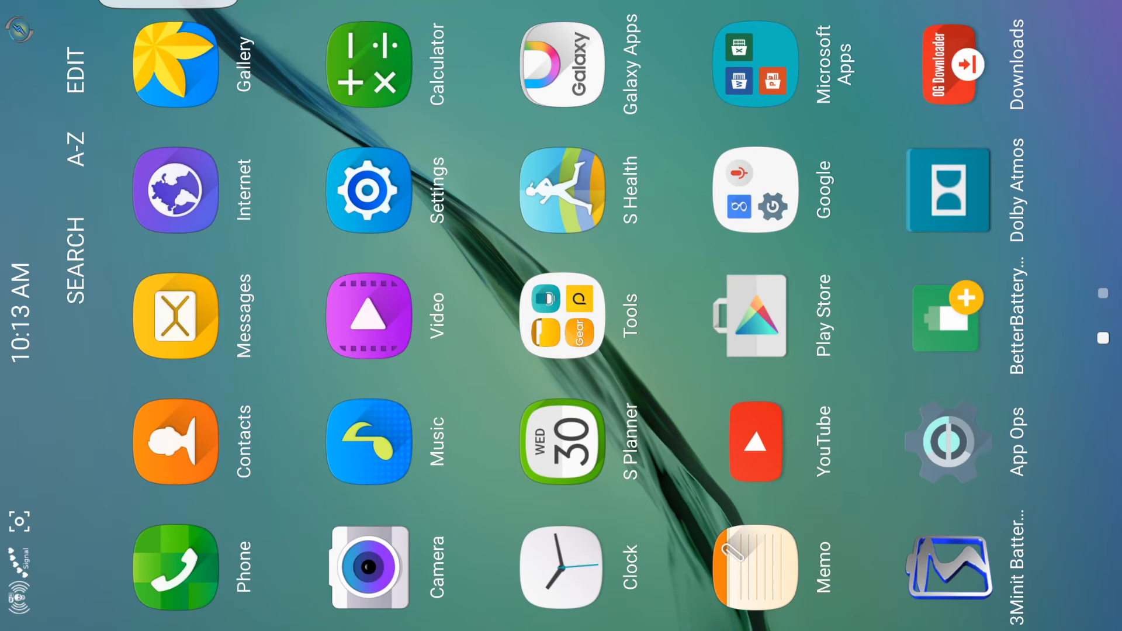
pyautogui.hscroll(3)
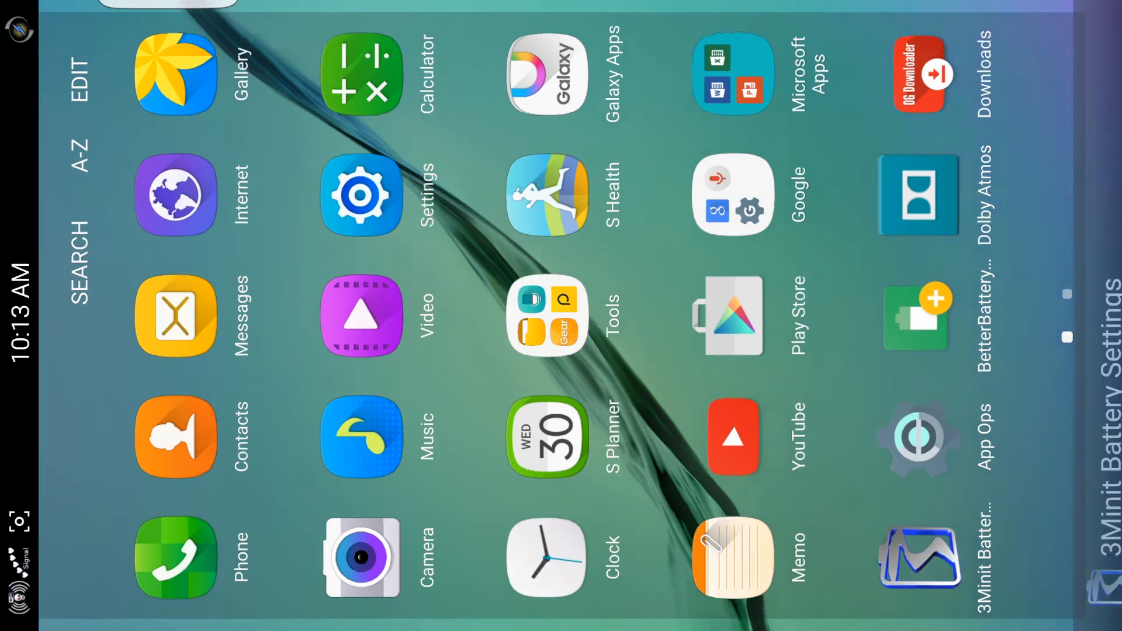
# - Launch 3Minit Battery Settings, pick battery icon style 4, and go back to the drawer
pyautogui.click(919, 557)
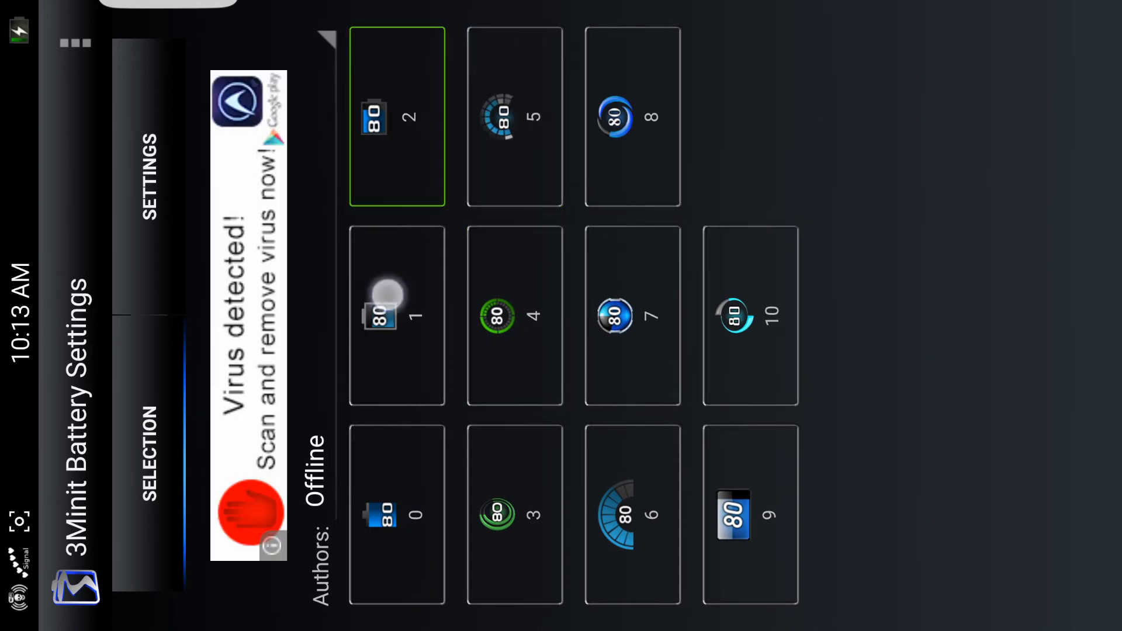
pyautogui.click(514, 315)
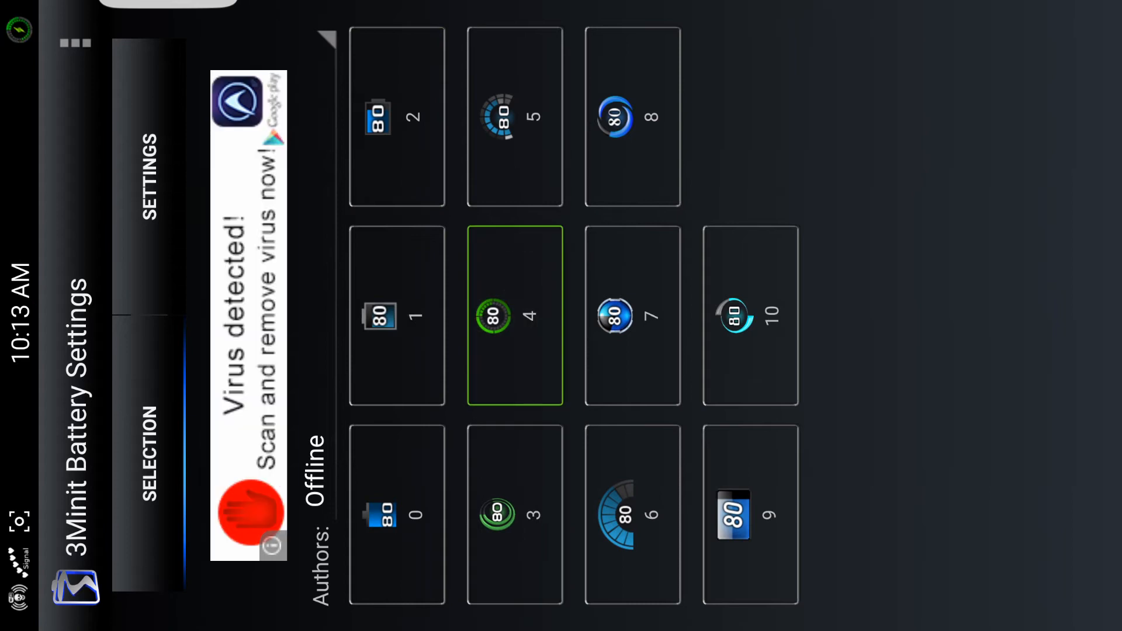
pyautogui.click(750, 314)
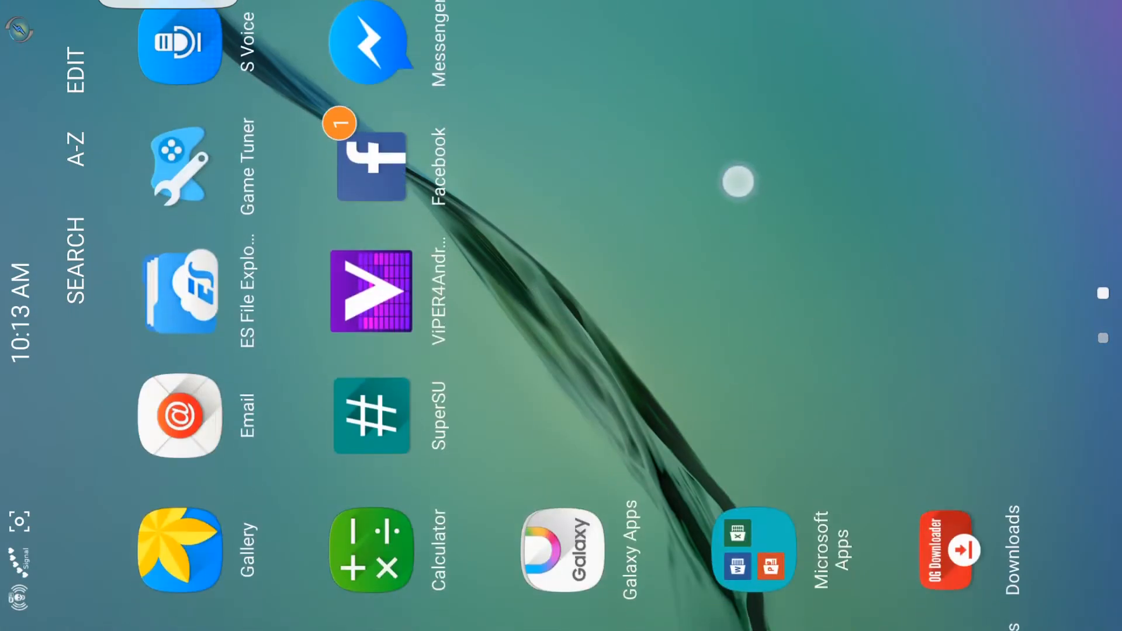
# - Swipe the app drawer to the page with Gallery, YouTube and Dolby Atmos
pyautogui.scroll(-3)
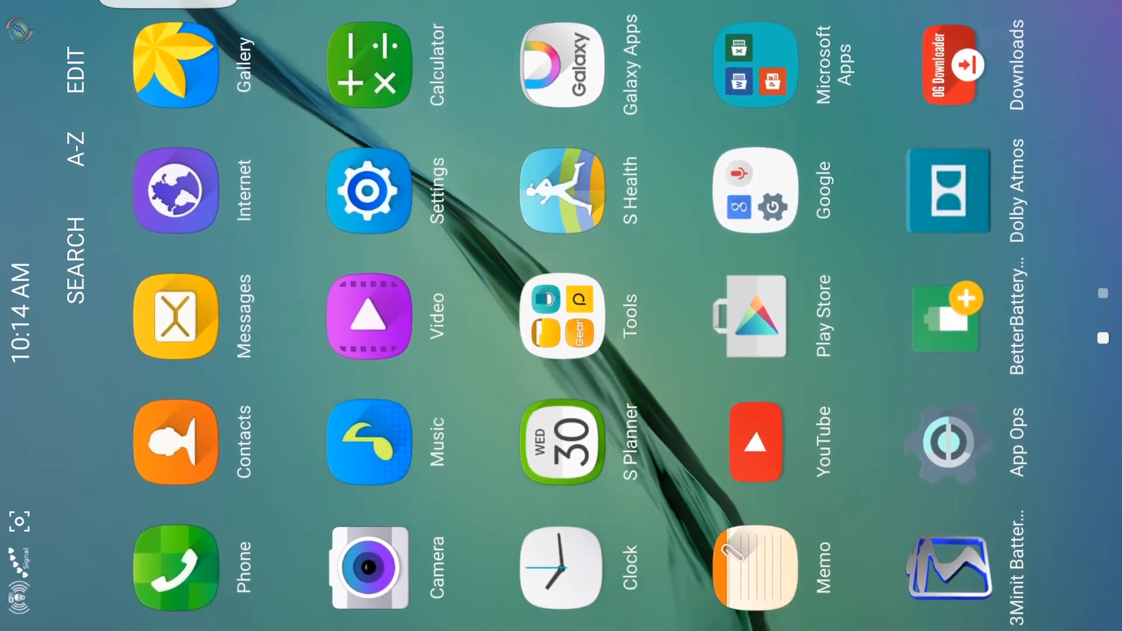
pyautogui.click(755, 442)
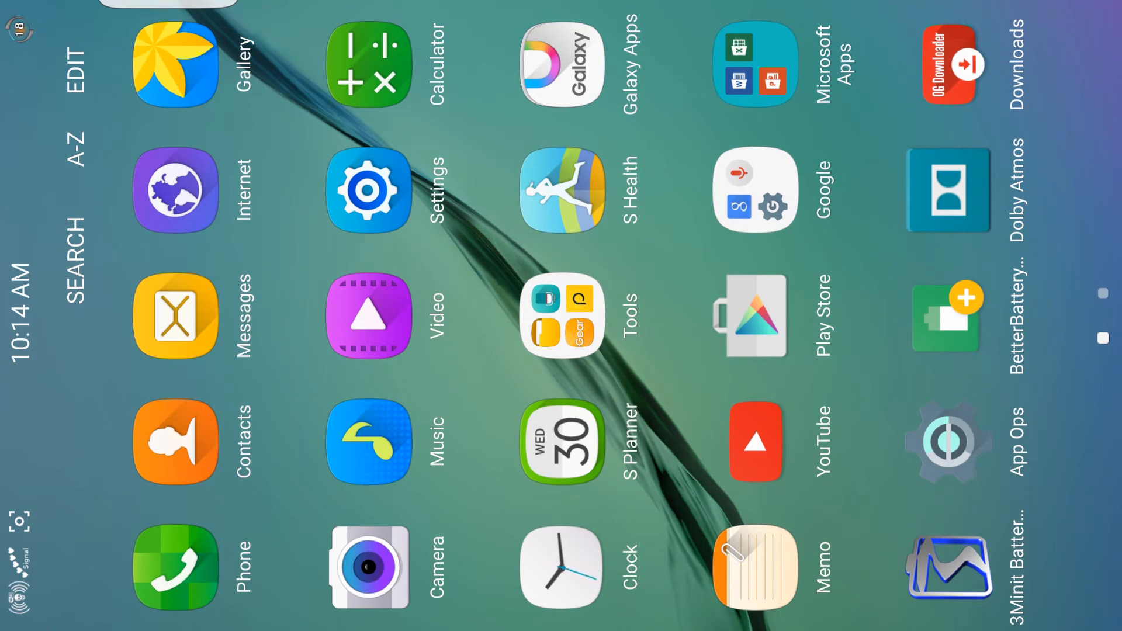
# - Swipe between drawer pages, ending on Email, SuperSU, Facebook, Messenger and SCR Pro
pyautogui.hscroll(3)
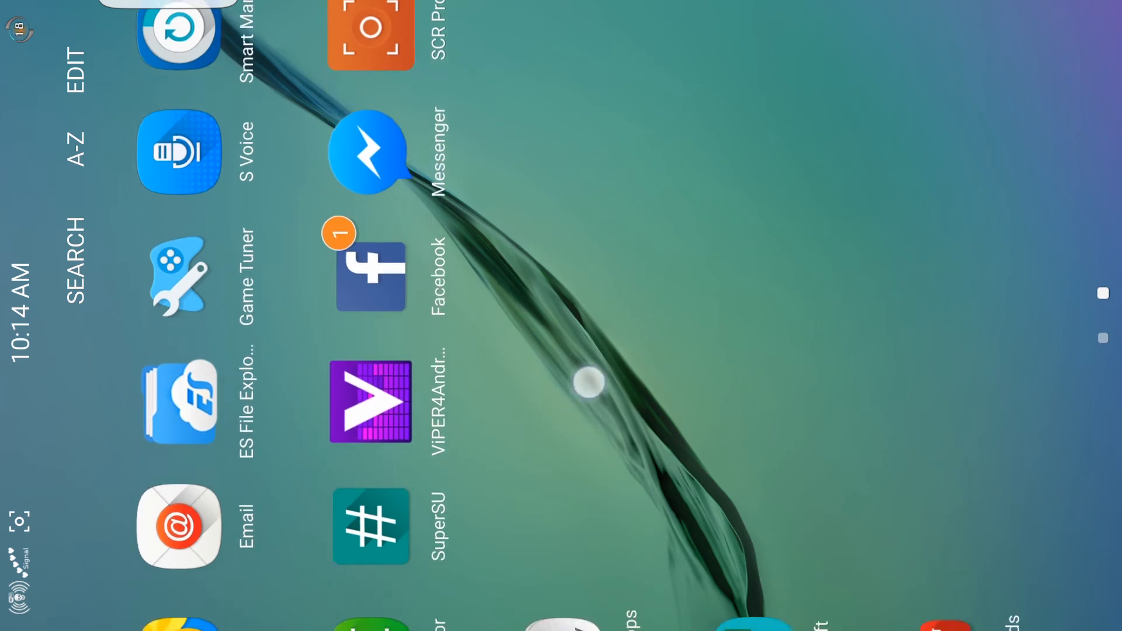
pyautogui.scroll(-3)
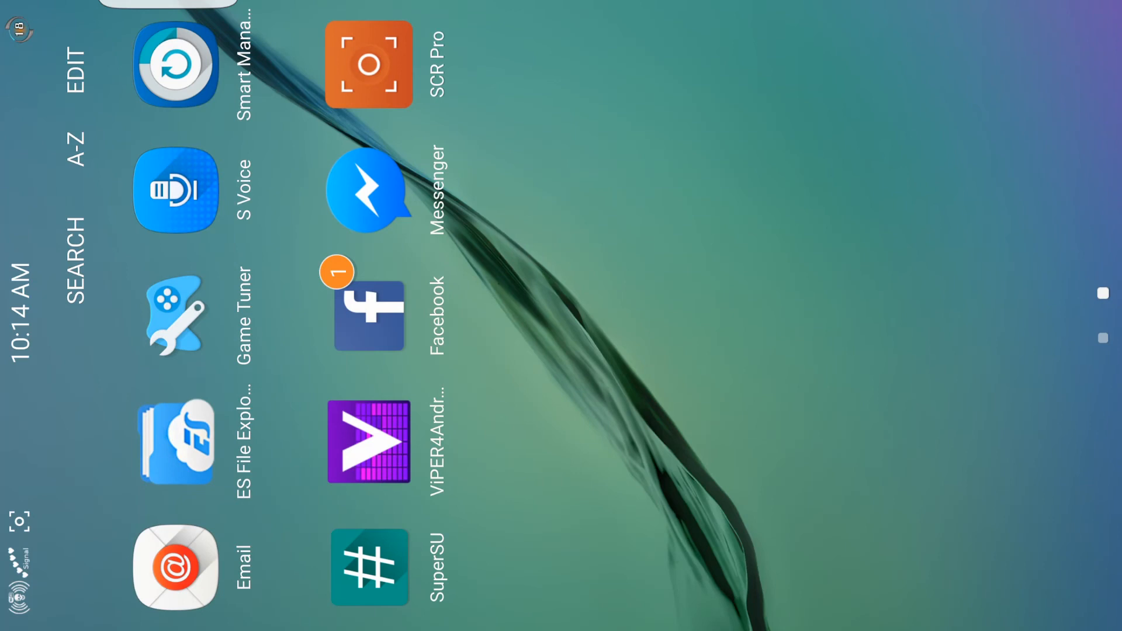
pyautogui.click(369, 441)
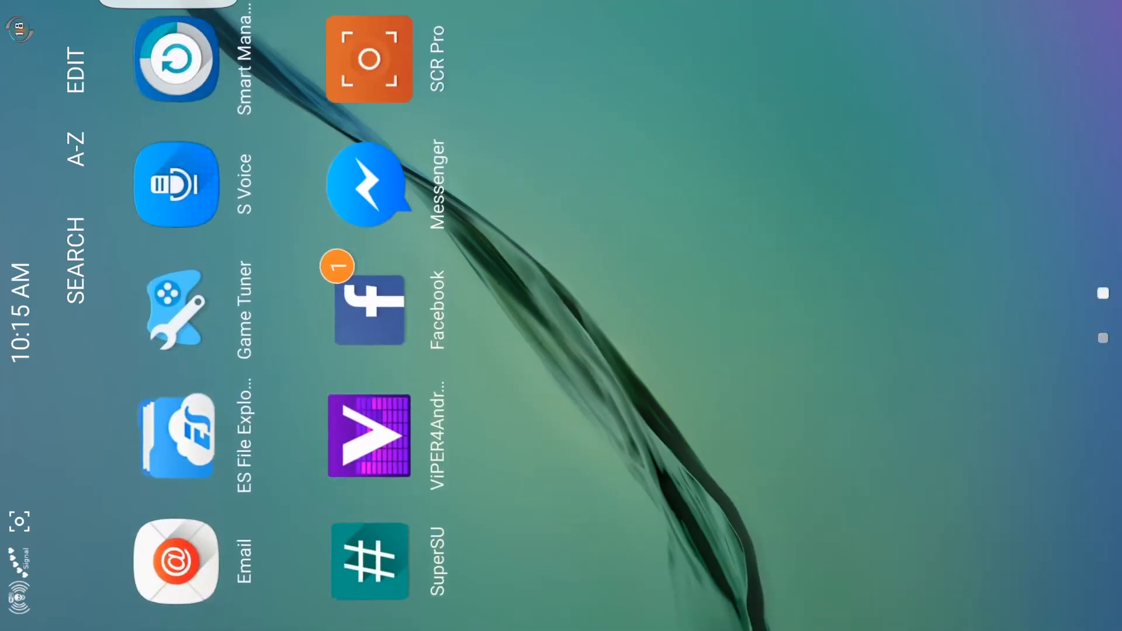
pyautogui.hscroll(3)
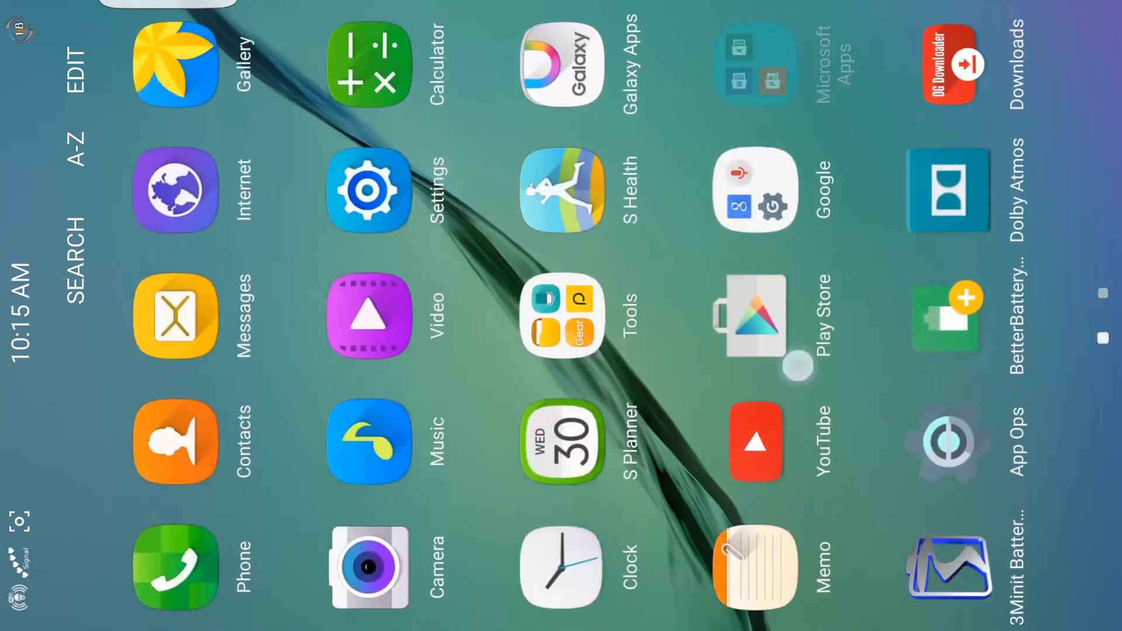
pyautogui.hscroll(3)
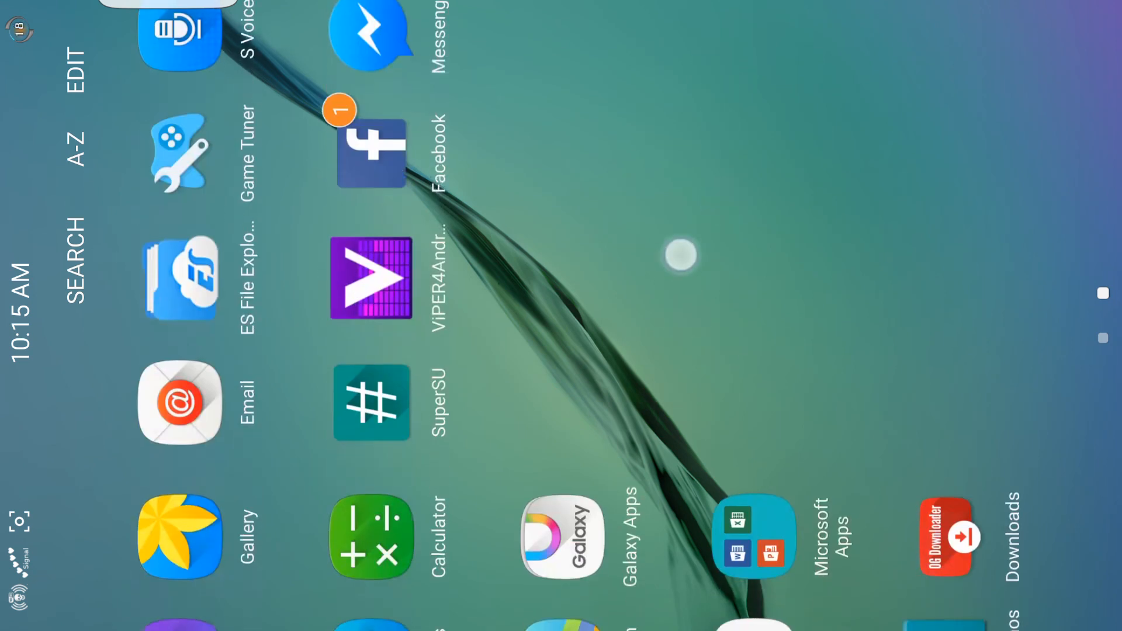
pyautogui.scroll(-3)
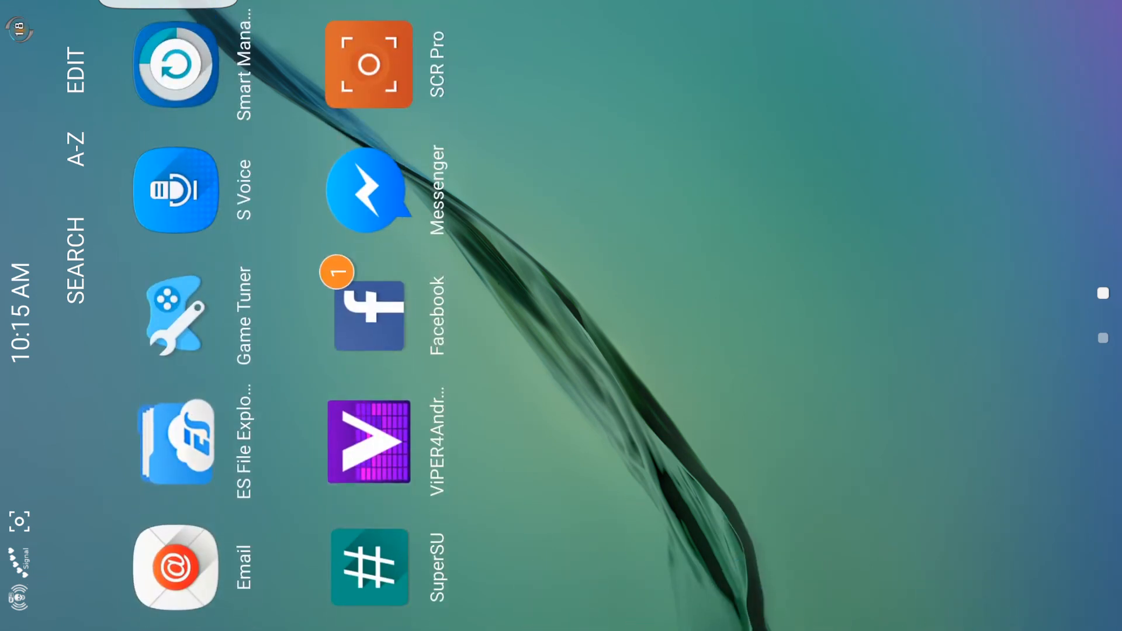